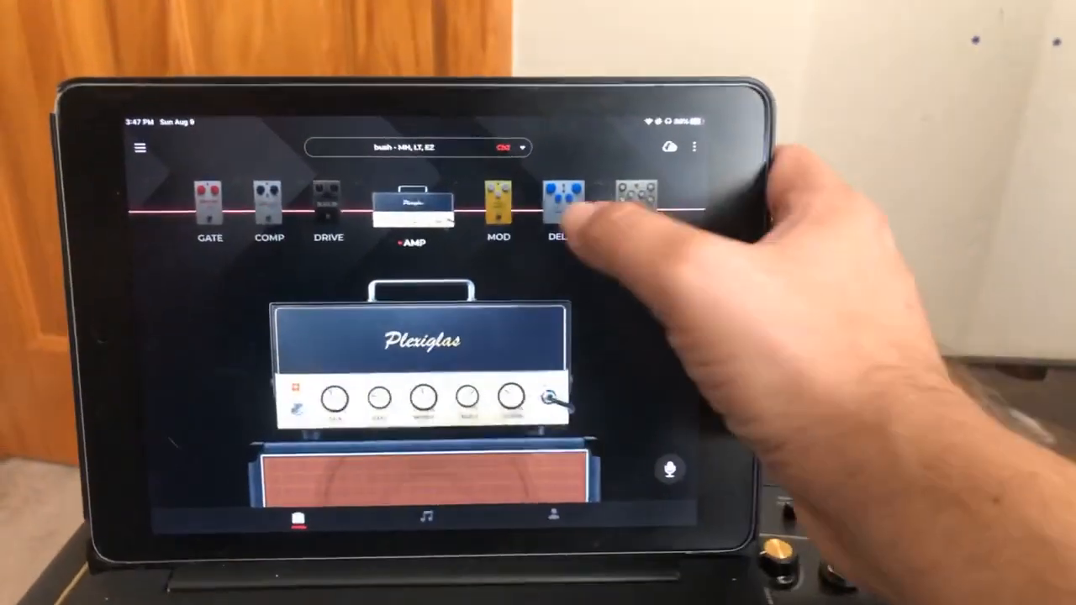
Step: Load the 02 Echo Filt pedal into the DELAY slot of the signal chain
click(558, 202)
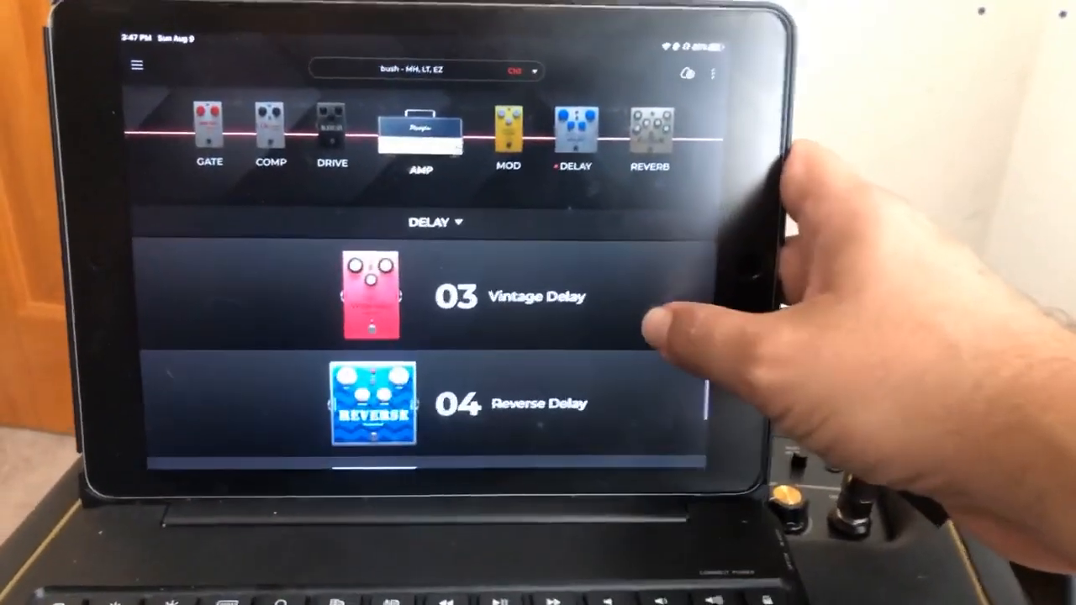
scroll(down, 3)
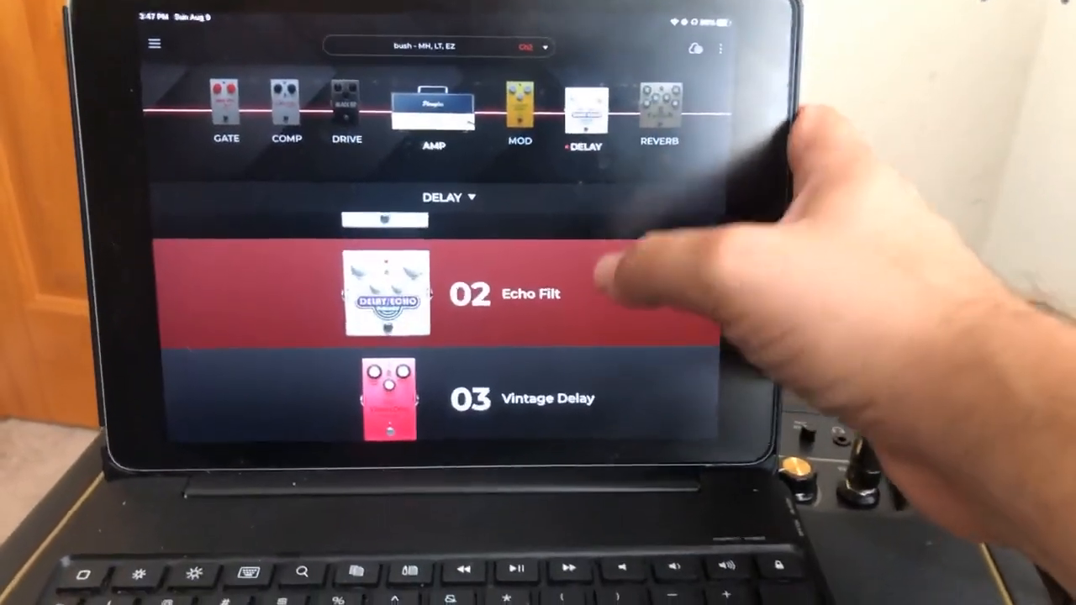
click(387, 293)
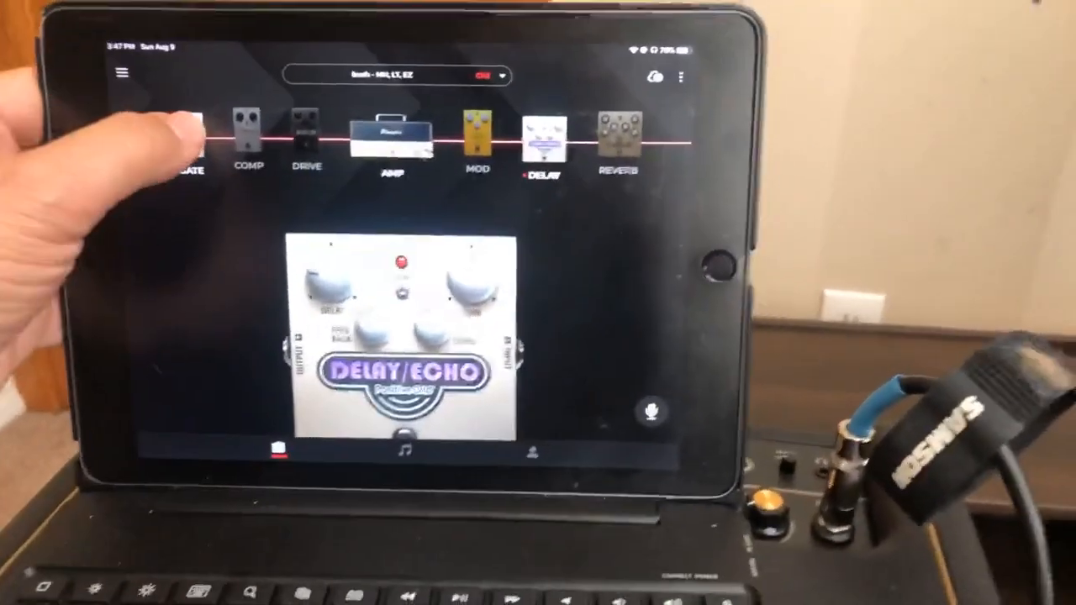
Step: Inspect the Noise Gate in the GATE slot, then show the COMP pedal choices (LA Comp, Sustain Comp)
click(187, 135)
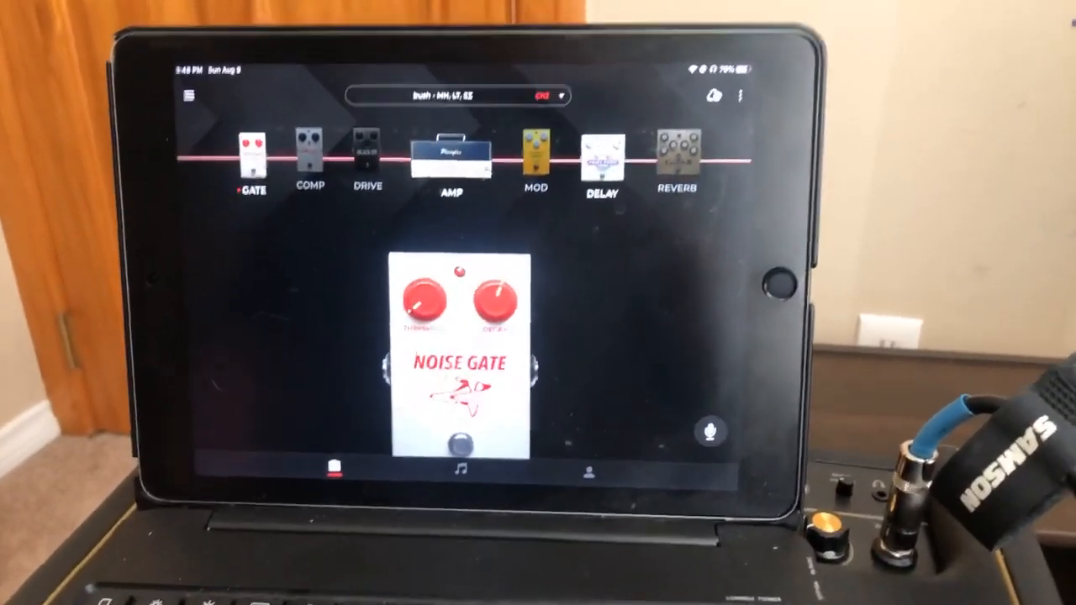
click(309, 155)
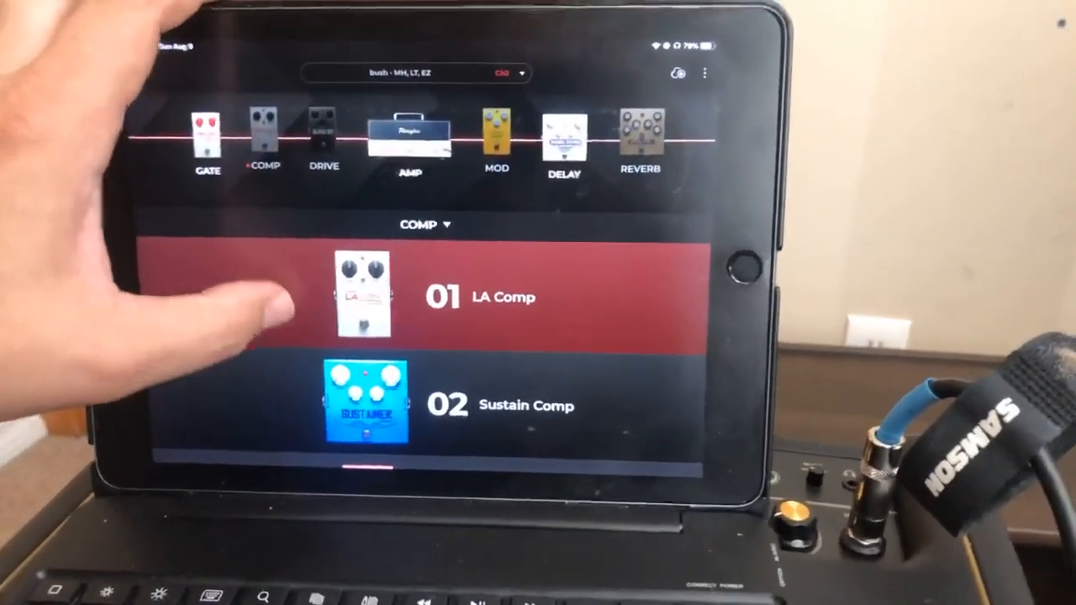
Step: Choose 01 LA Comp as the compressor and Black Op as the drive pedal
click(420, 295)
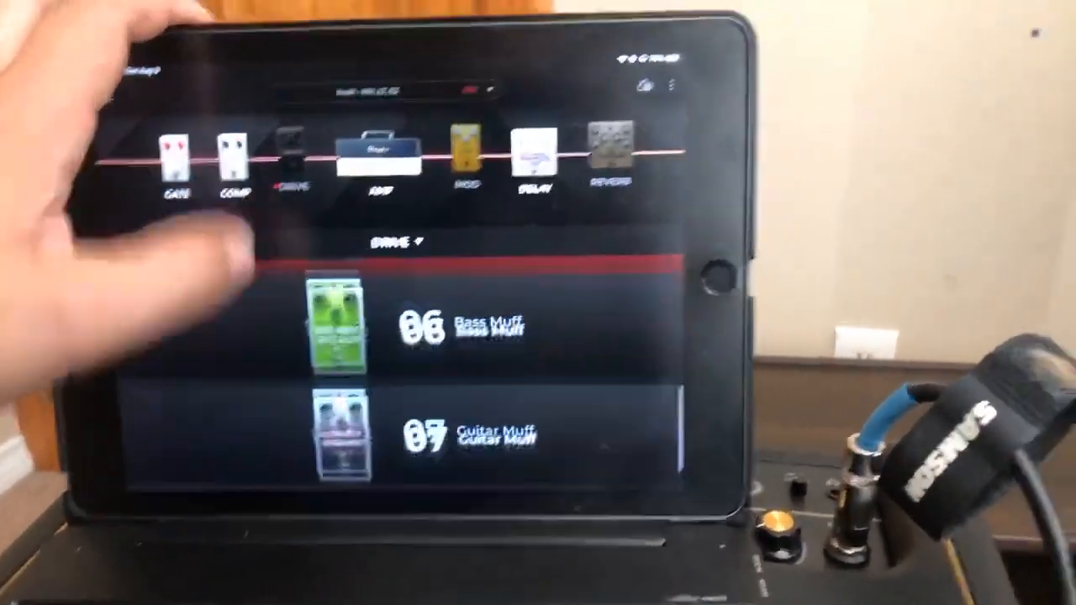
scroll(down, 3)
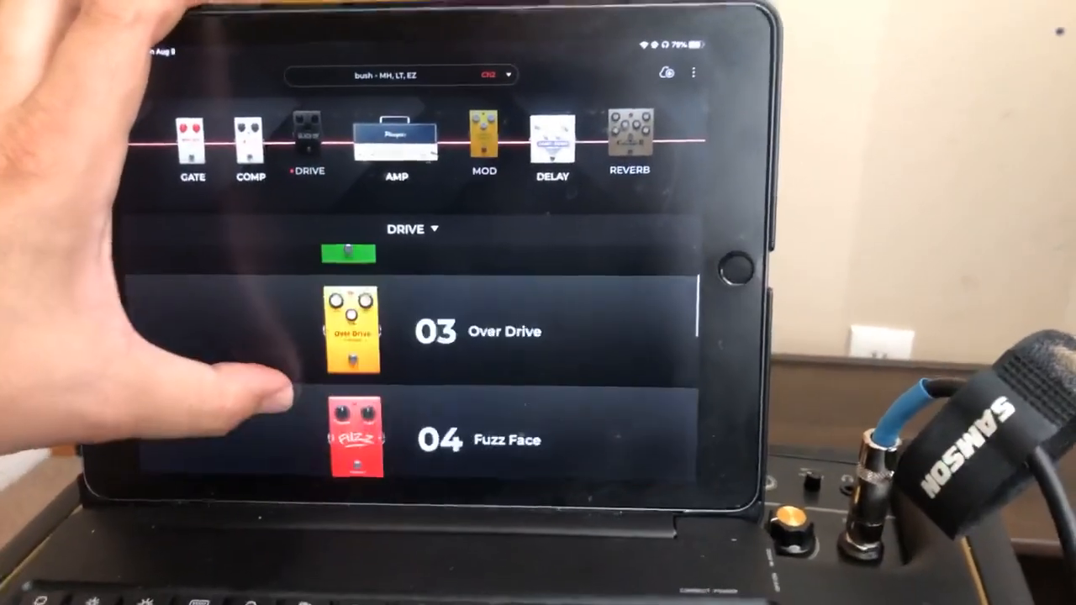
scroll(up, 3)
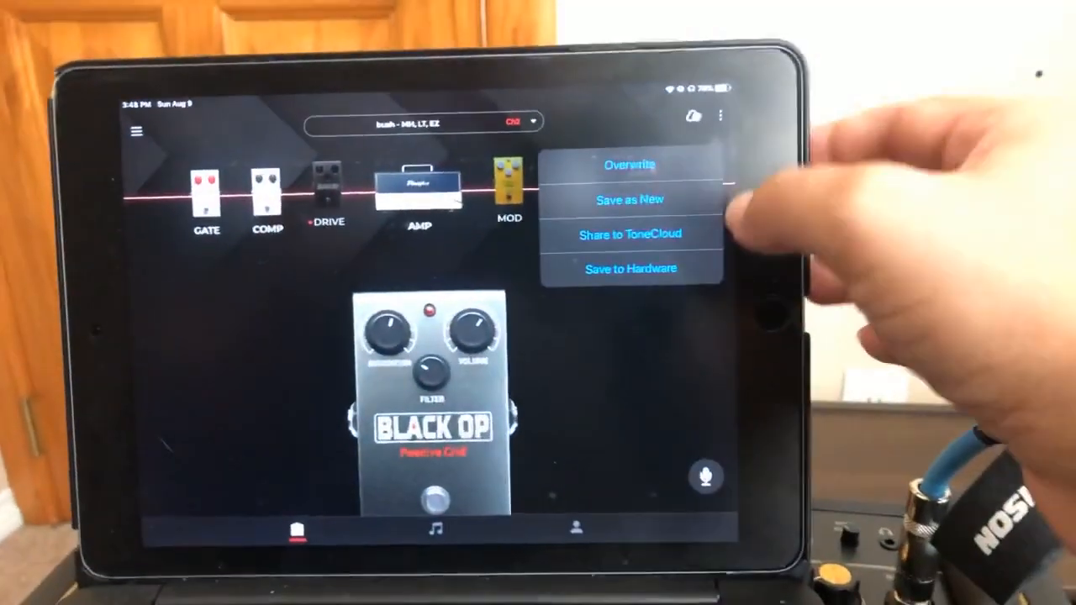
click(627, 198)
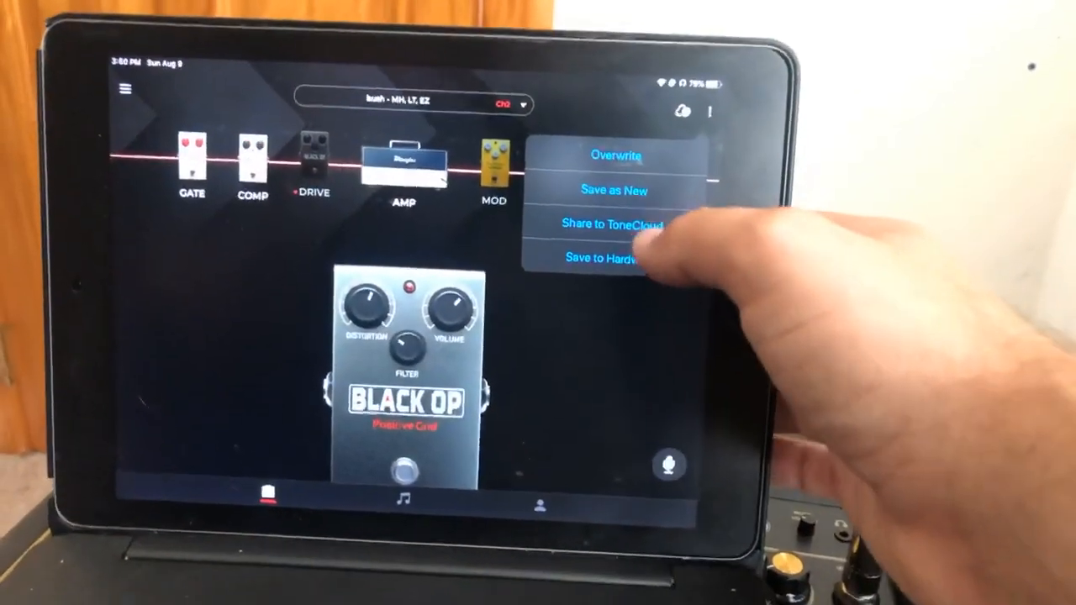
Step: Begin sharing the preset to ToneCloud with Pop genre and reach its add-tag list
click(620, 223)
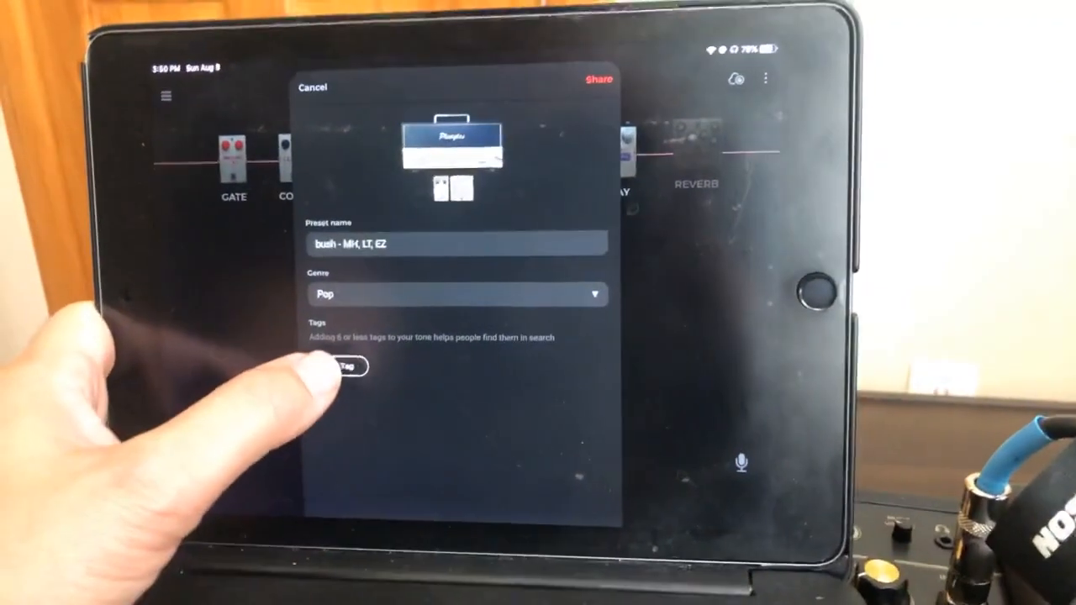
click(344, 367)
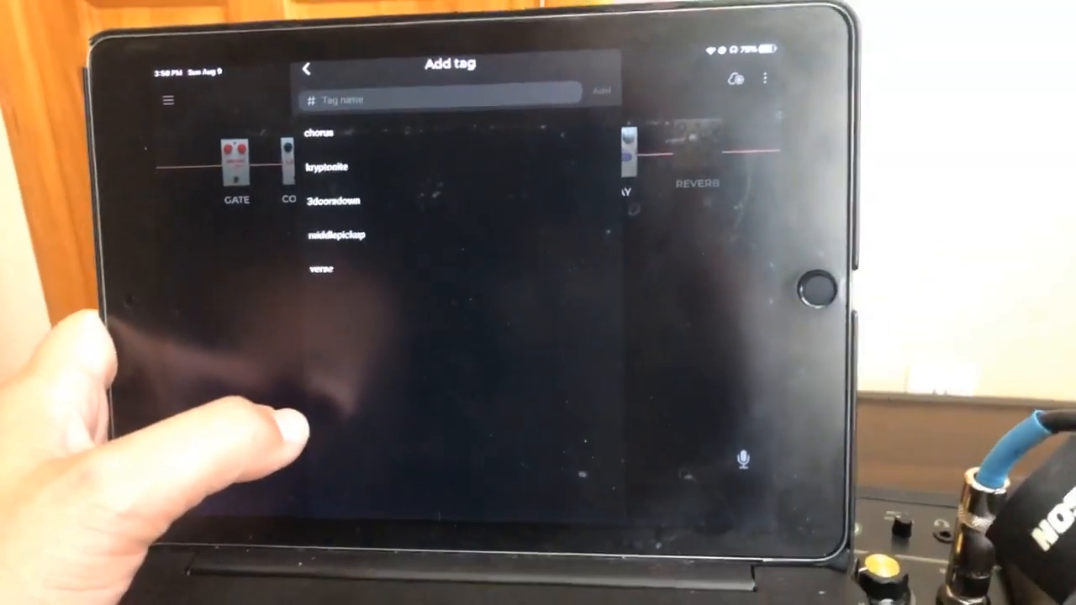